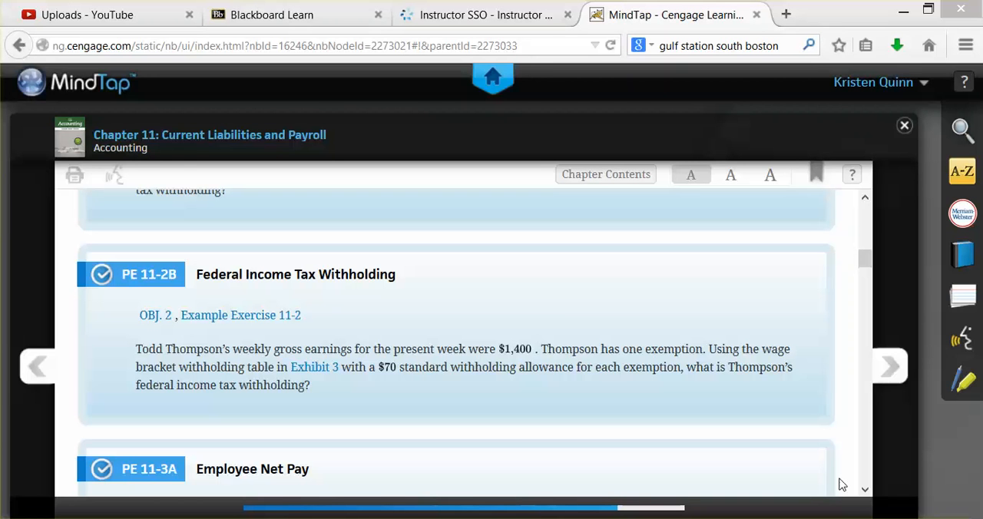
pyautogui.moveTo(830, 486)
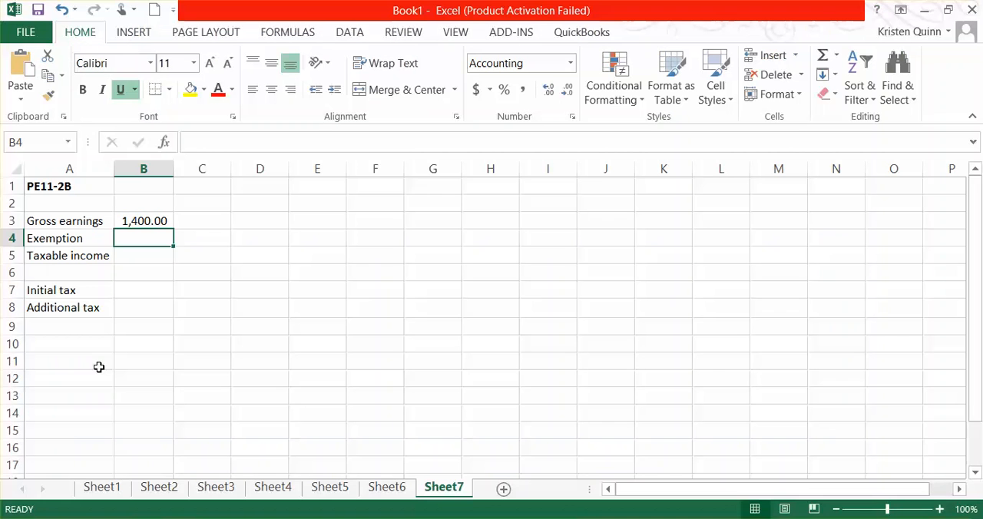
# Step: Enter the 70 exemption allowance in cell B4 below gross earnings
pyautogui.write('7')
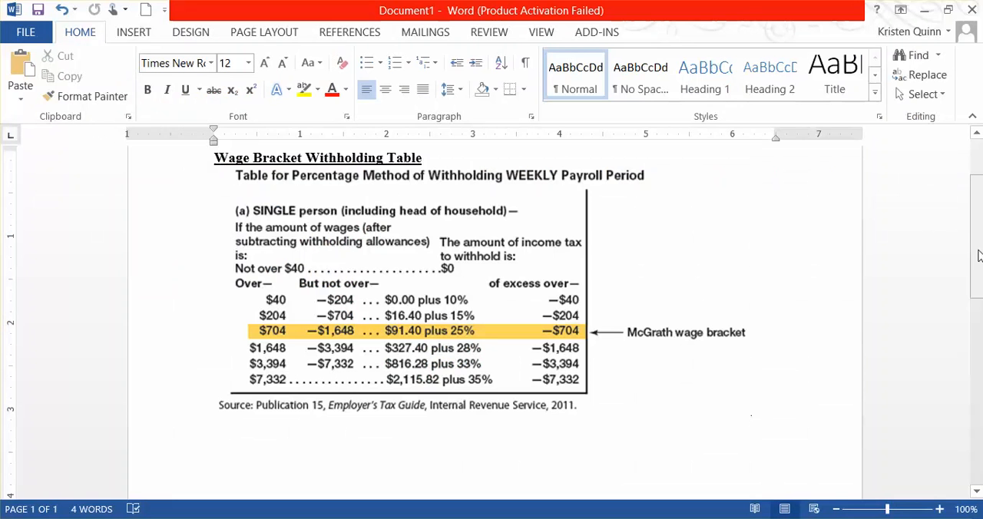
# Step: Switch to the Word document showing the single-person weekly wage bracket table
pyautogui.click(751, 410)
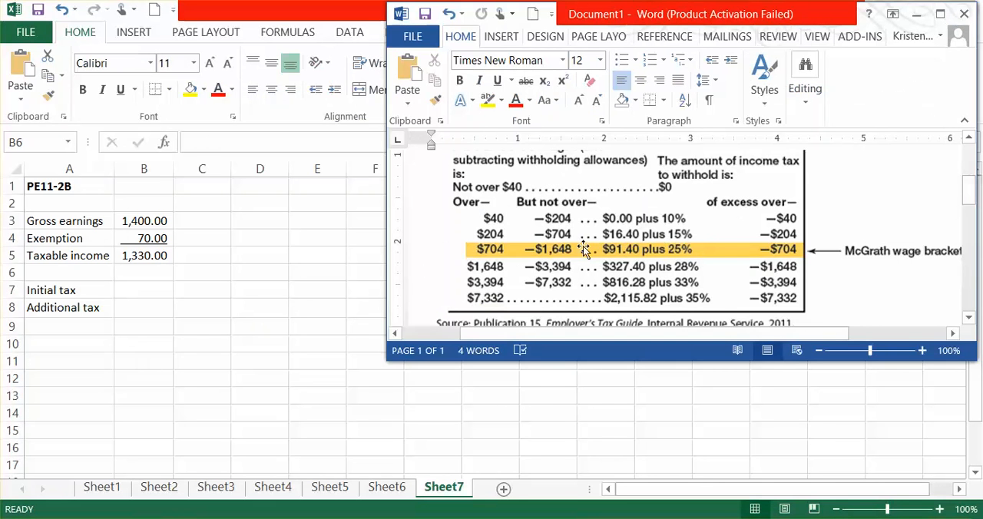
pyautogui.moveTo(525, 255)
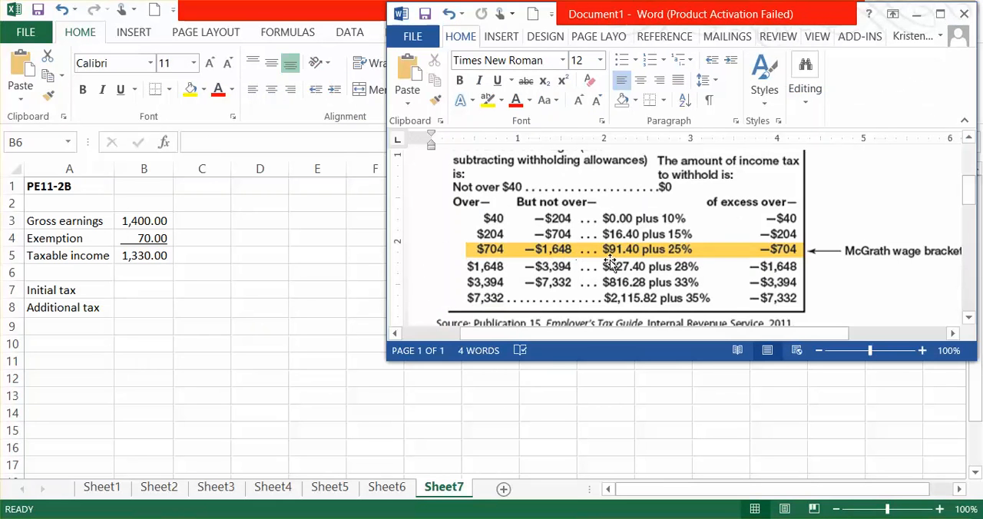
pyautogui.moveTo(618, 263)
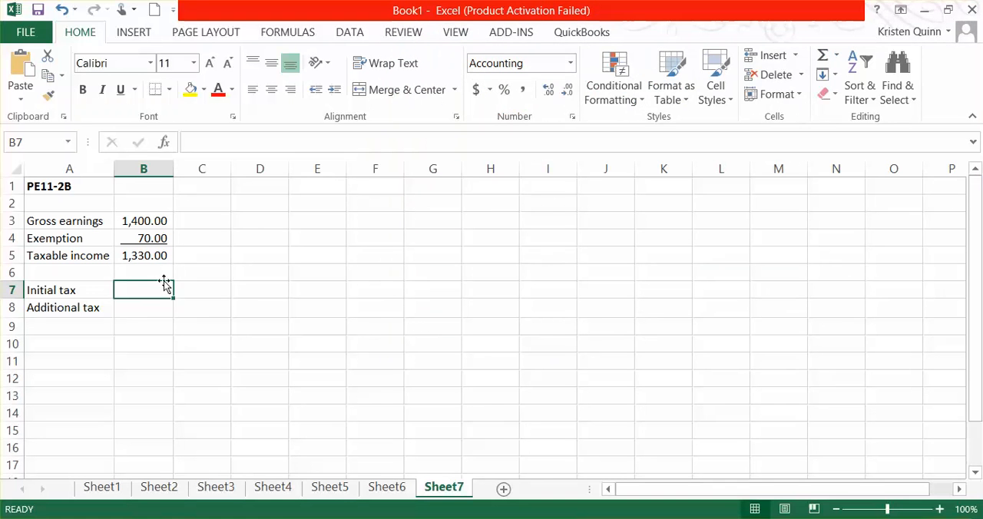
pyautogui.moveTo(281, 248)
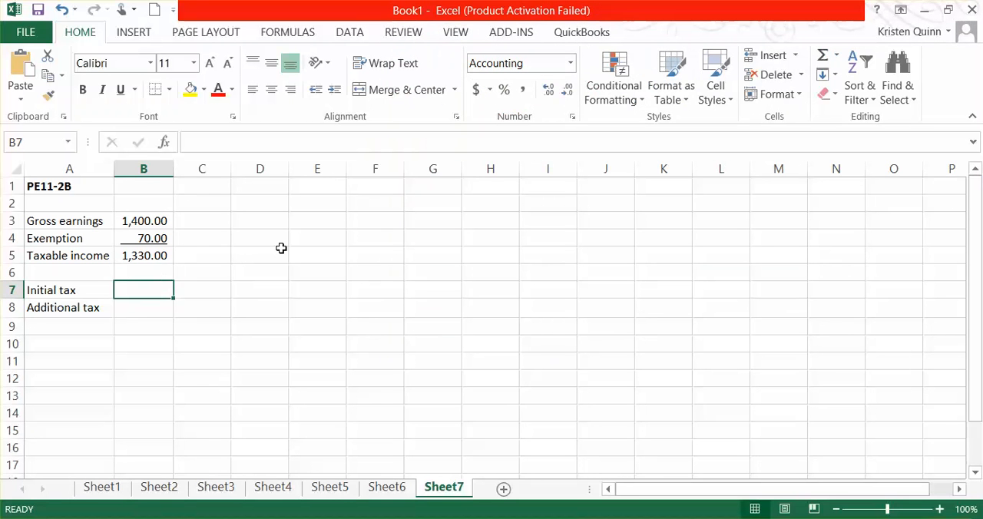
# Step: Enter 91.40 as initial tax in B7 and start the '(1,330 -' note in A9
pyautogui.write('91')
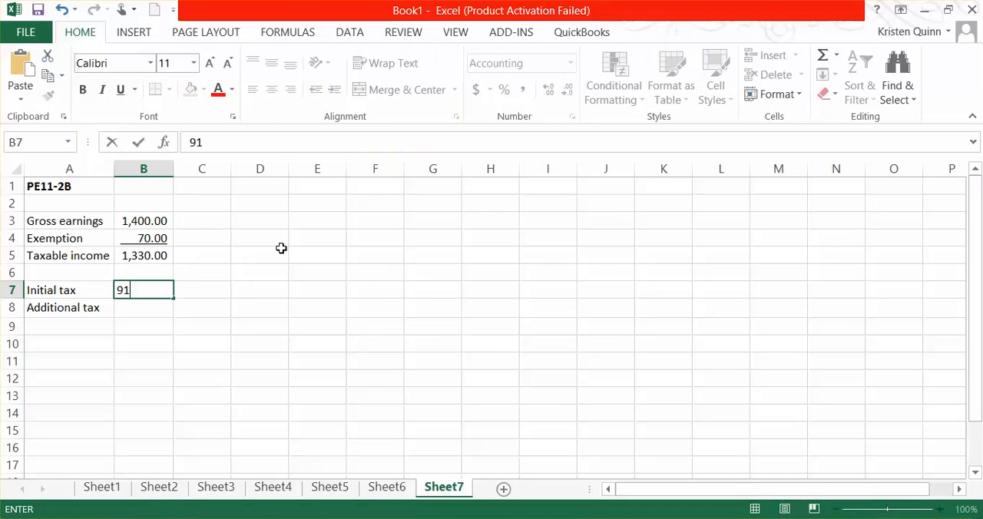
pyautogui.write('.40')
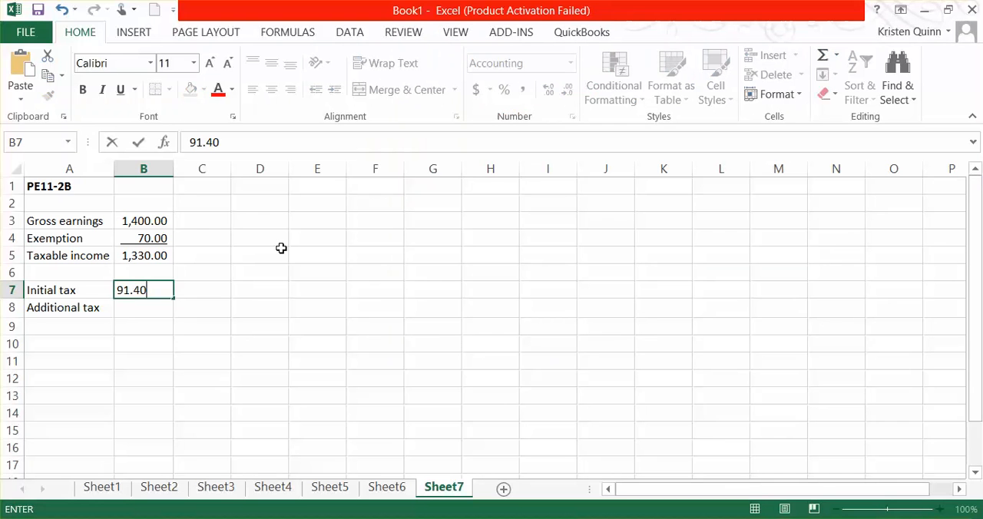
pyautogui.write('(1,330 -')
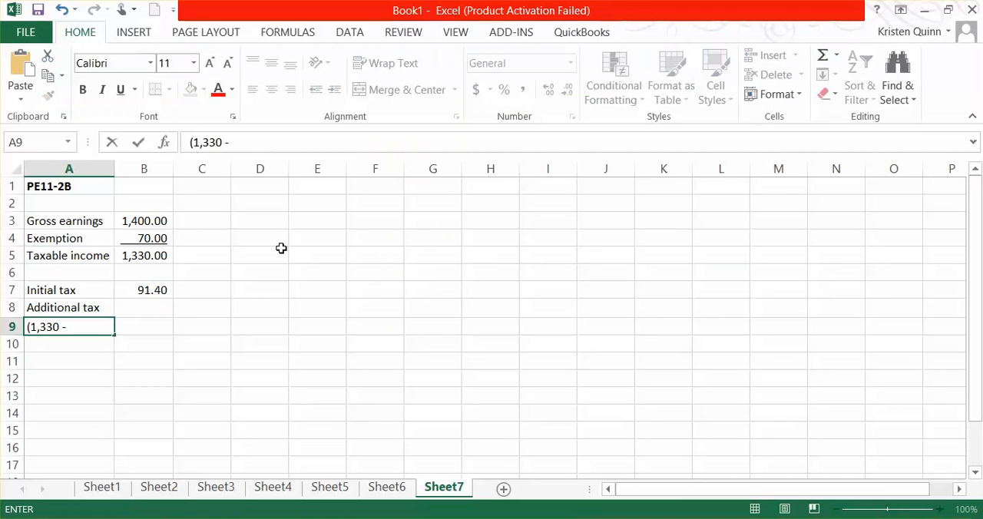
# Step: Complete the '(1,330 - 704)' note, compute 626 with =1330-704, and begin =(626*) in B8
pyautogui.write('704)')
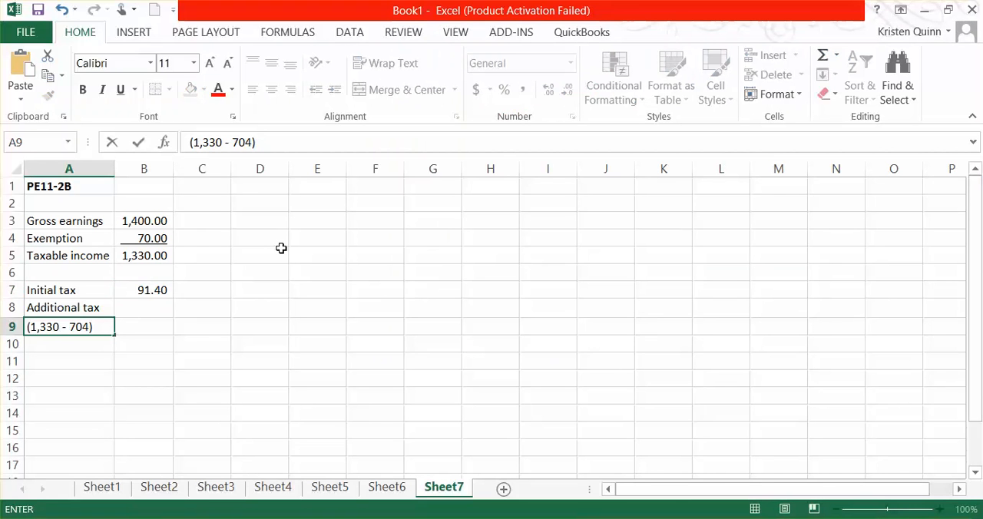
pyautogui.write('=1330-704')
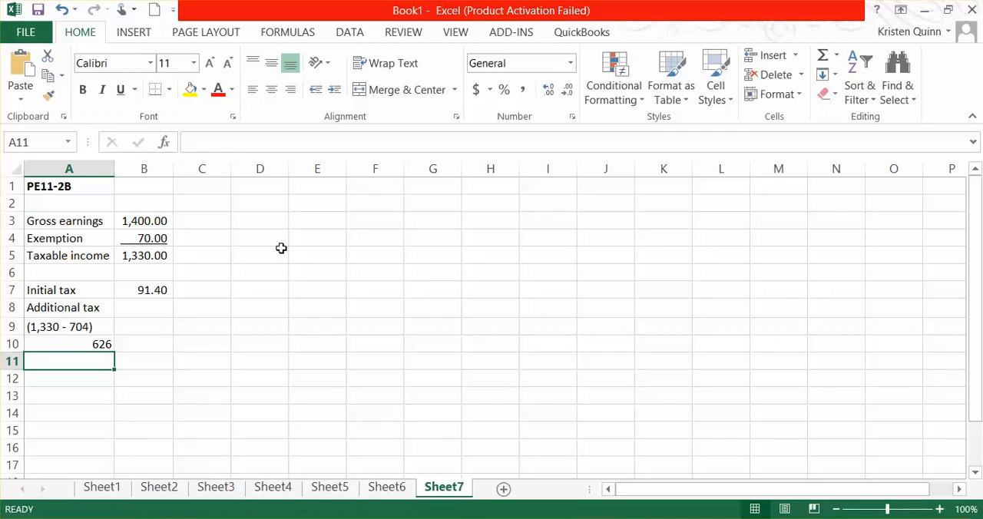
pyautogui.write('=(626')
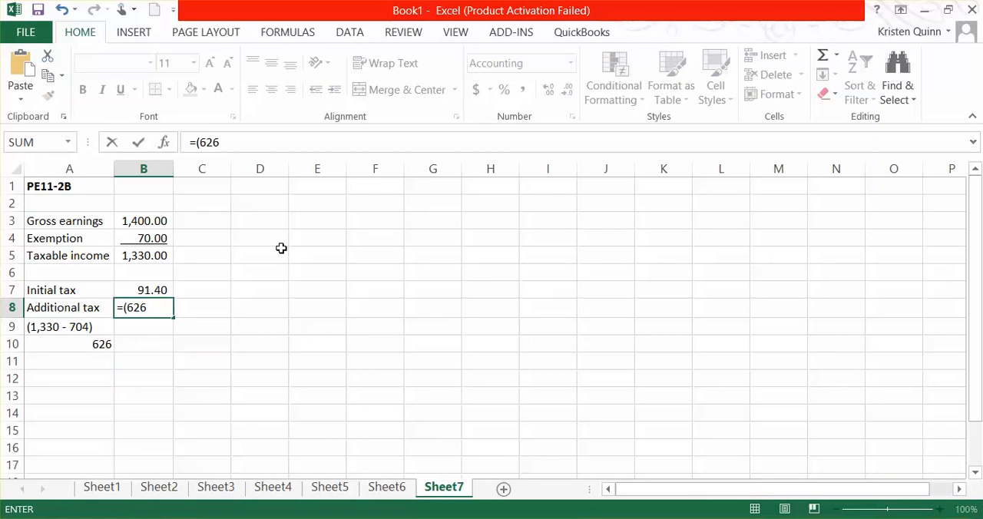
pyautogui.write('*')
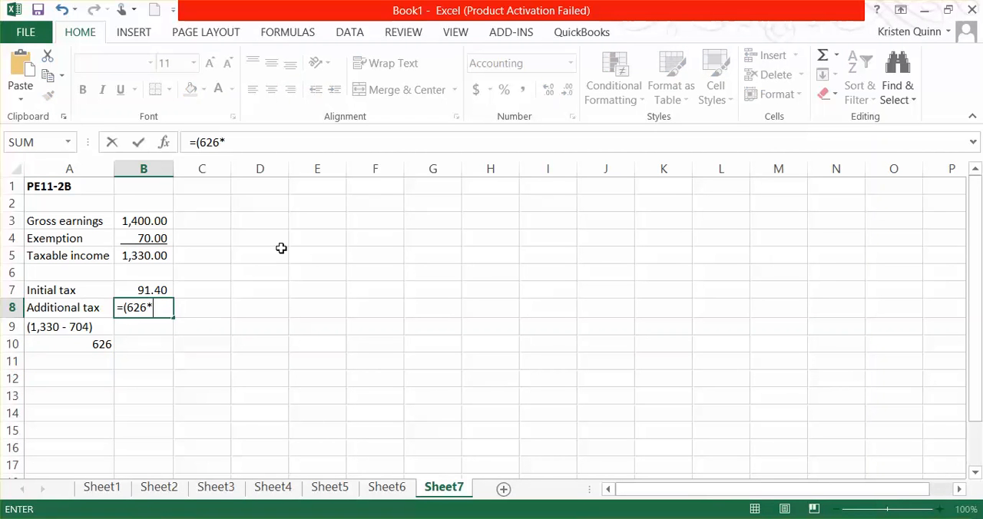
pyautogui.write(')')
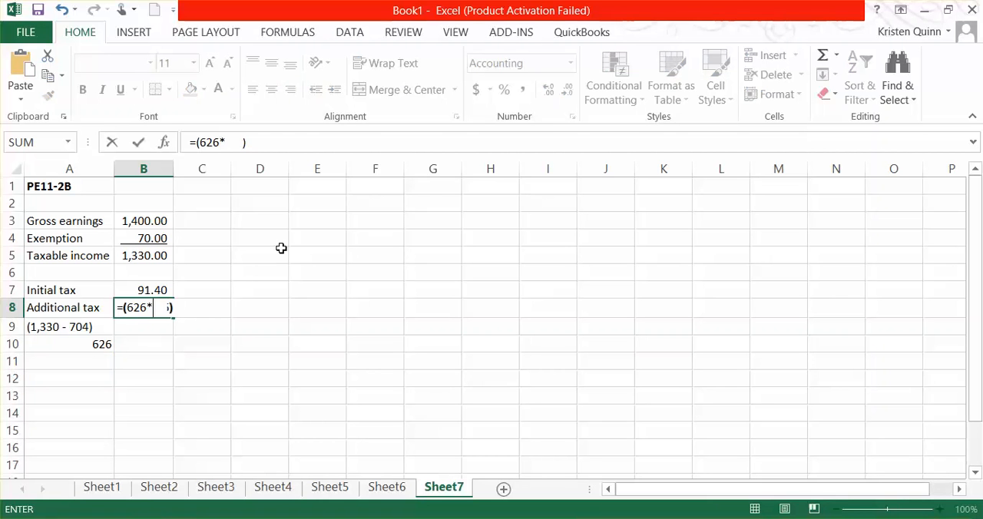